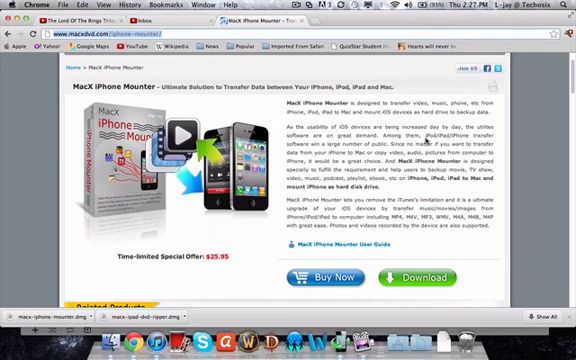
{"action": "mouse_move", "coordinate": [466, 232]}
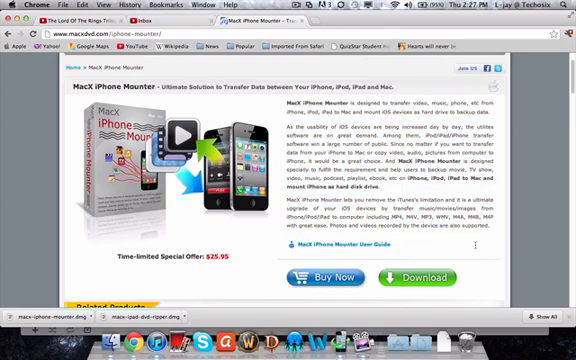
{"action": "mouse_move", "coordinate": [476, 248]}
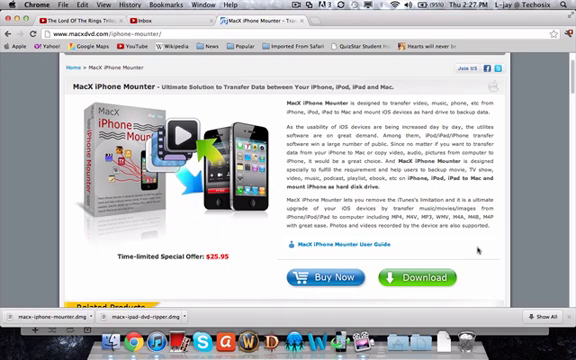
{"action": "mouse_move", "coordinate": [474, 248]}
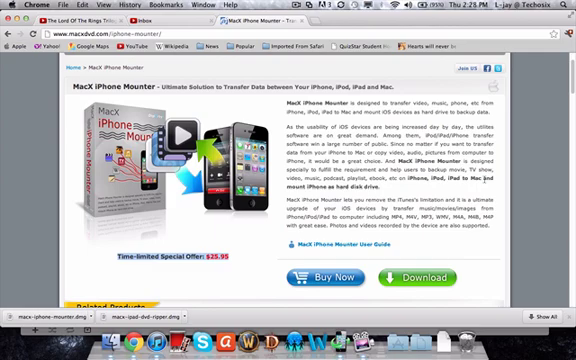
{"action": "mouse_move", "coordinate": [480, 214]}
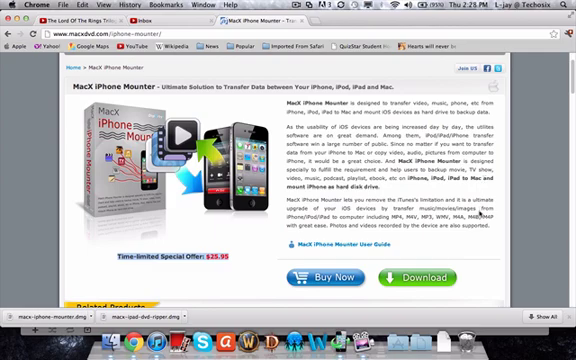
Scroll down the Macx iPhone Mounter product page through its Main Features descriptions
{"action": "scroll", "scroll_direction": "down", "scroll_amount": 3}
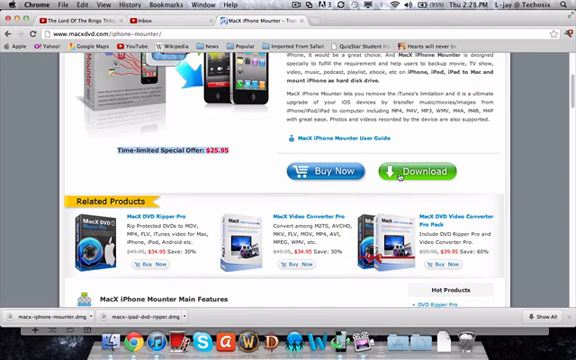
{"action": "mouse_move", "coordinate": [476, 136]}
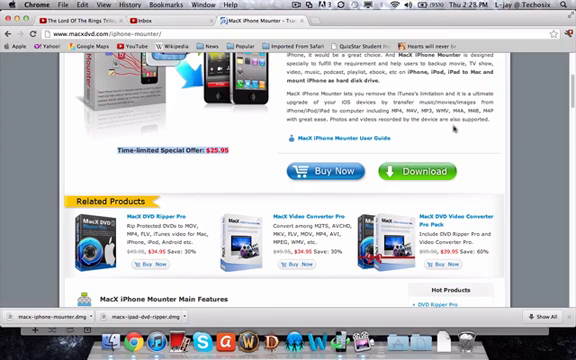
{"action": "scroll", "scroll_direction": "down", "scroll_amount": 3}
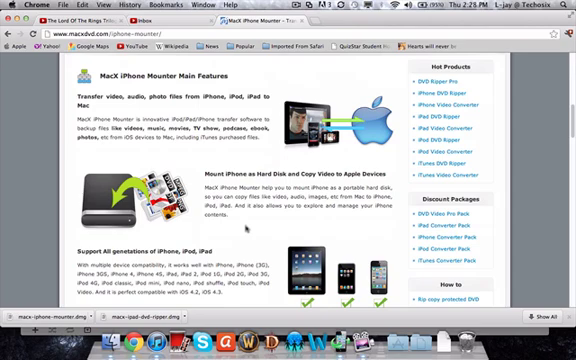
{"action": "scroll", "scroll_direction": "down", "scroll_amount": 3}
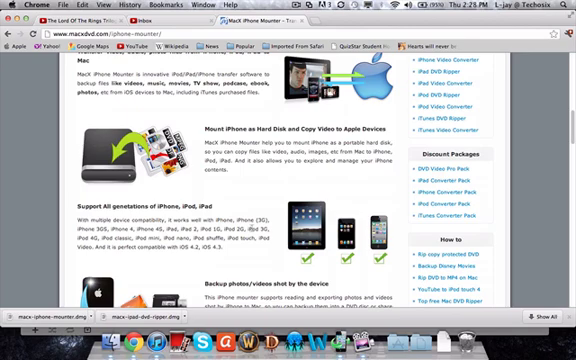
{"action": "scroll", "scroll_direction": "down", "scroll_amount": 3}
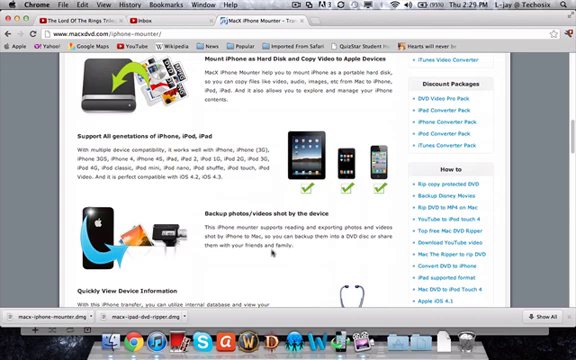
{"action": "scroll", "scroll_direction": "down", "scroll_amount": 3}
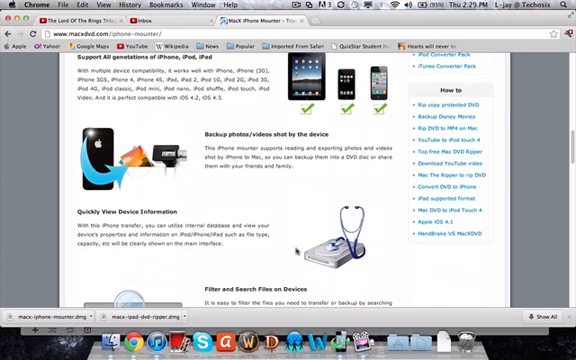
{"action": "scroll", "scroll_direction": "down", "scroll_amount": 3}
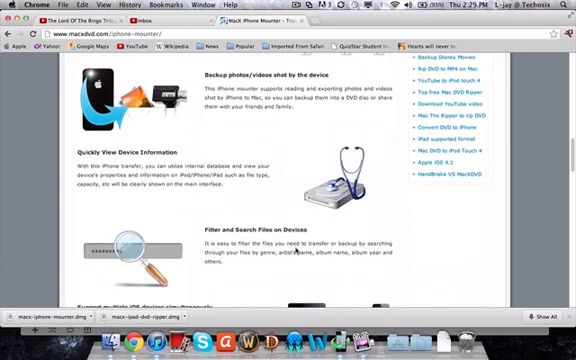
{"action": "scroll", "scroll_direction": "down", "scroll_amount": 3}
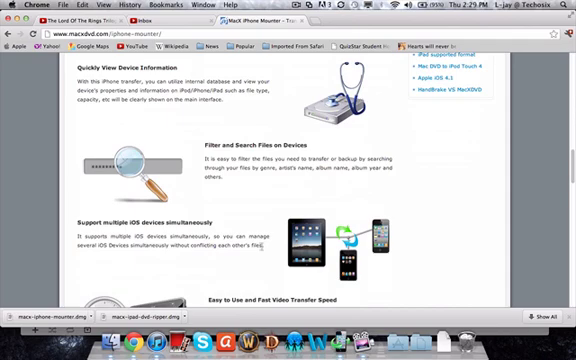
{"action": "scroll", "scroll_direction": "down", "scroll_amount": 3}
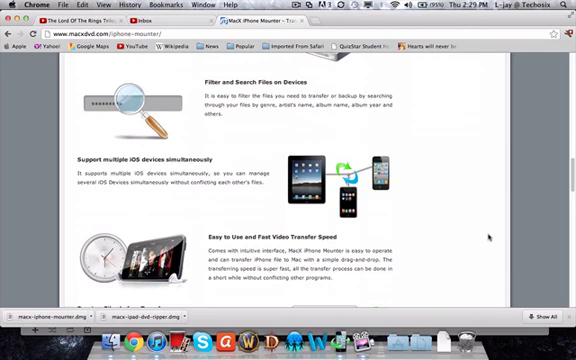
{"action": "mouse_move", "coordinate": [490, 236]}
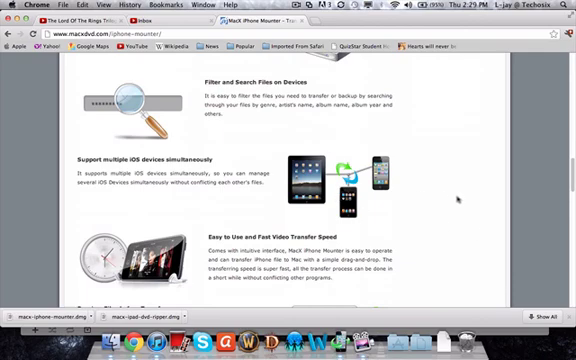
{"action": "scroll", "scroll_direction": "down", "scroll_amount": 3}
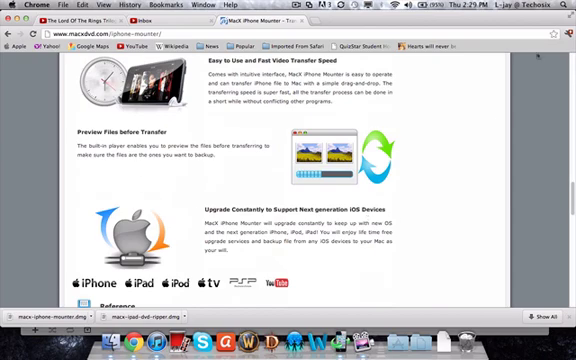
{"action": "mouse_move", "coordinate": [472, 244]}
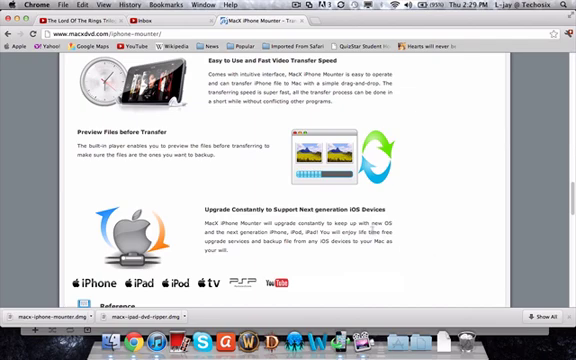
{"action": "scroll", "scroll_direction": "down", "scroll_amount": 3}
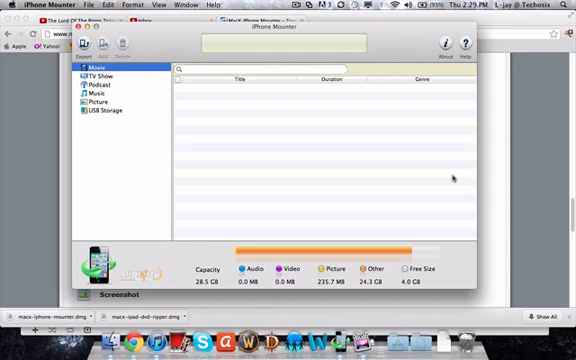
{"action": "mouse_move", "coordinate": [452, 178]}
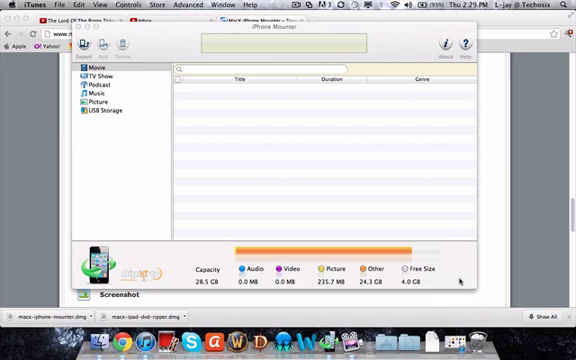
{"action": "mouse_move", "coordinate": [460, 276]}
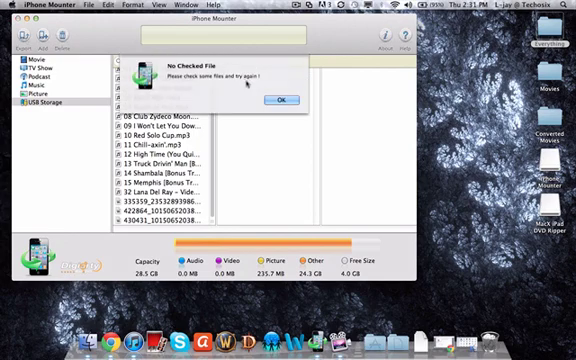
Dismiss the No Checked File alert, select a music track in USB Storage and export it to the Mac
{"action": "left_click", "coordinate": [284, 100]}
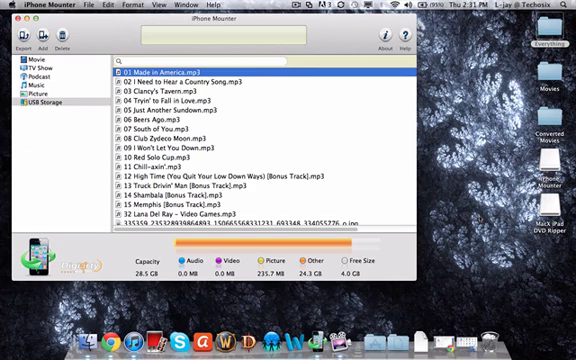
{"action": "left_click", "coordinate": [200, 142]}
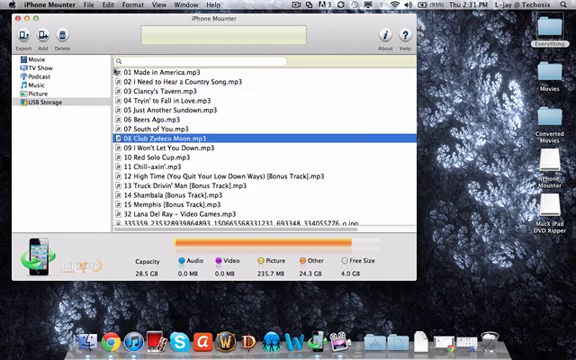
{"action": "scroll", "scroll_direction": "down", "scroll_amount": 3}
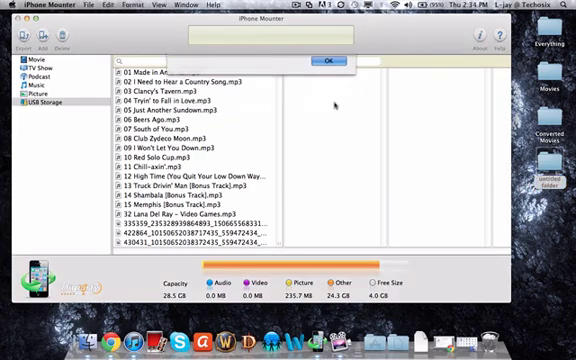
{"action": "left_click", "coordinate": [322, 56]}
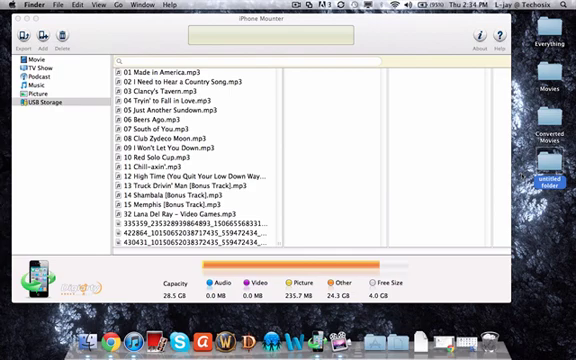
{"action": "mouse_move", "coordinate": [516, 172]}
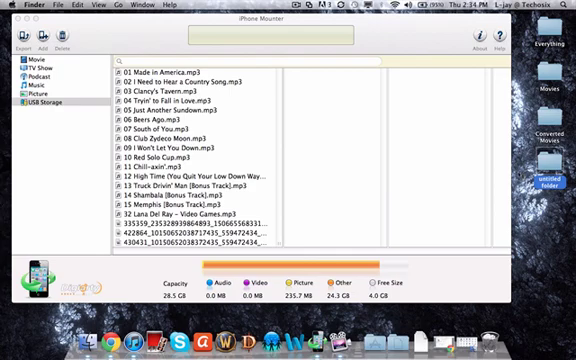